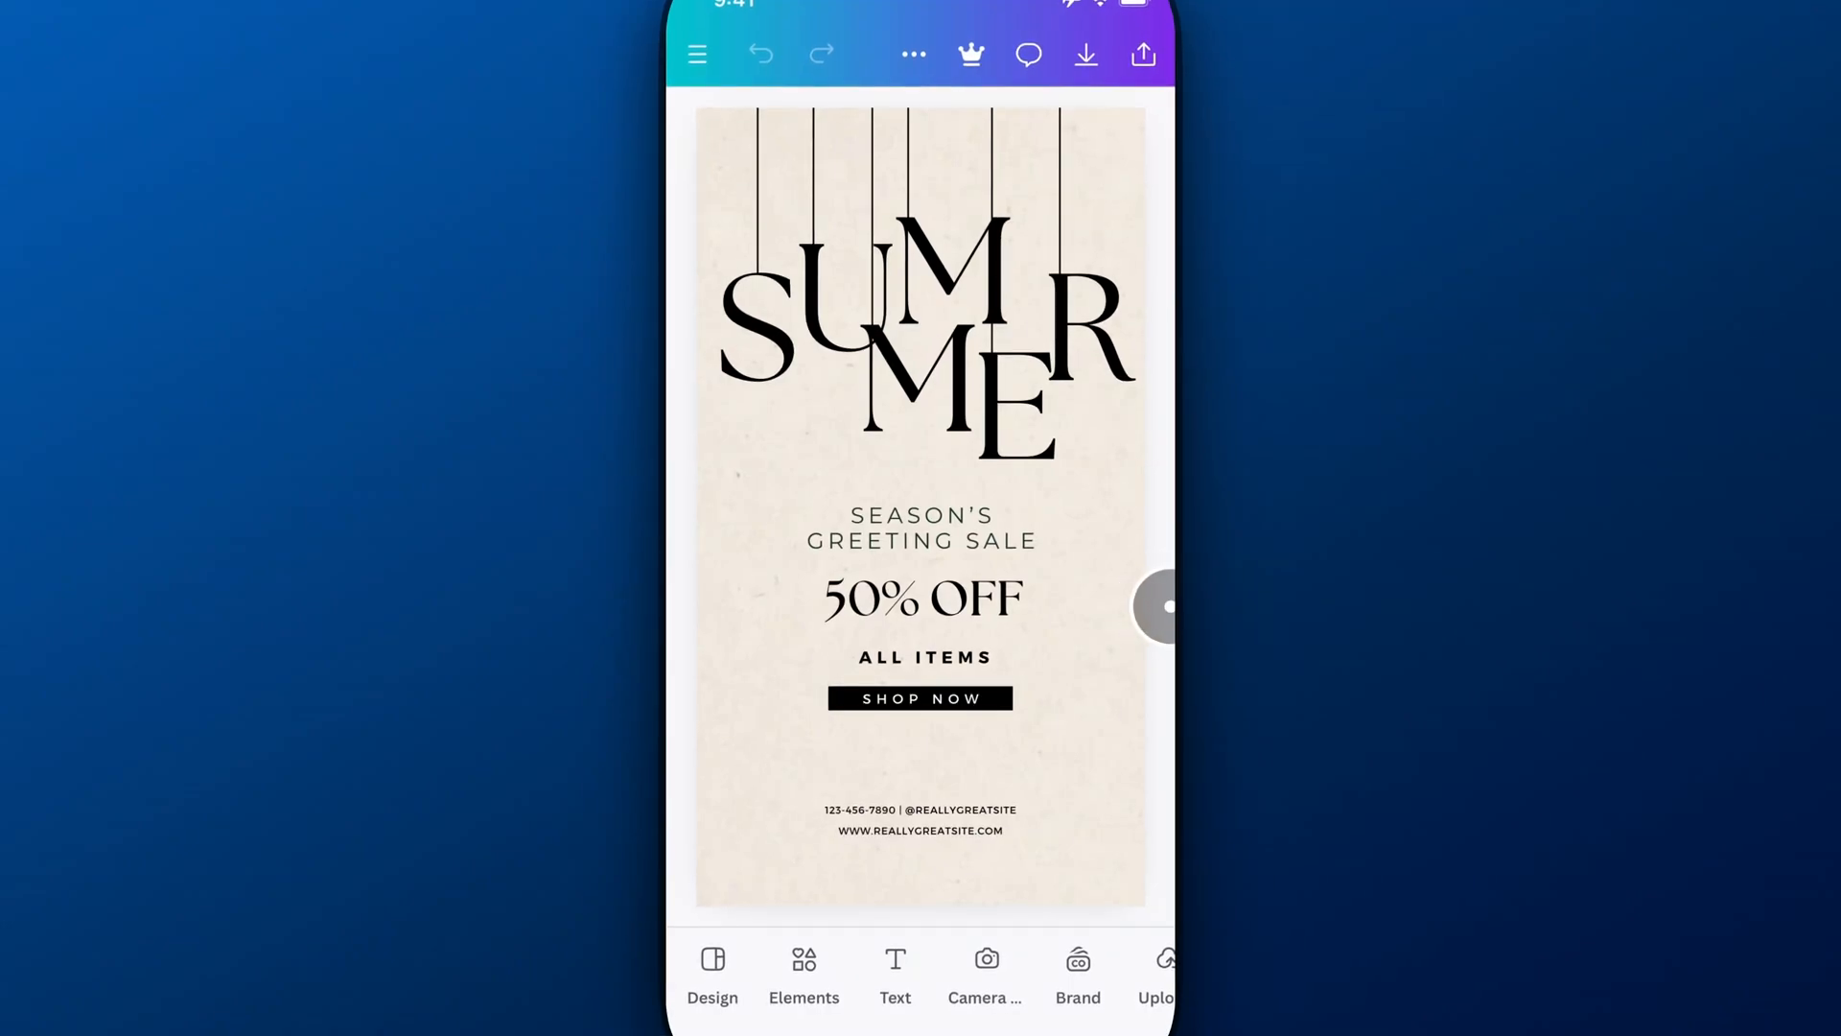
Step: Open the summer sale poster's share sheet from the top toolbar Share icon
click(1142, 54)
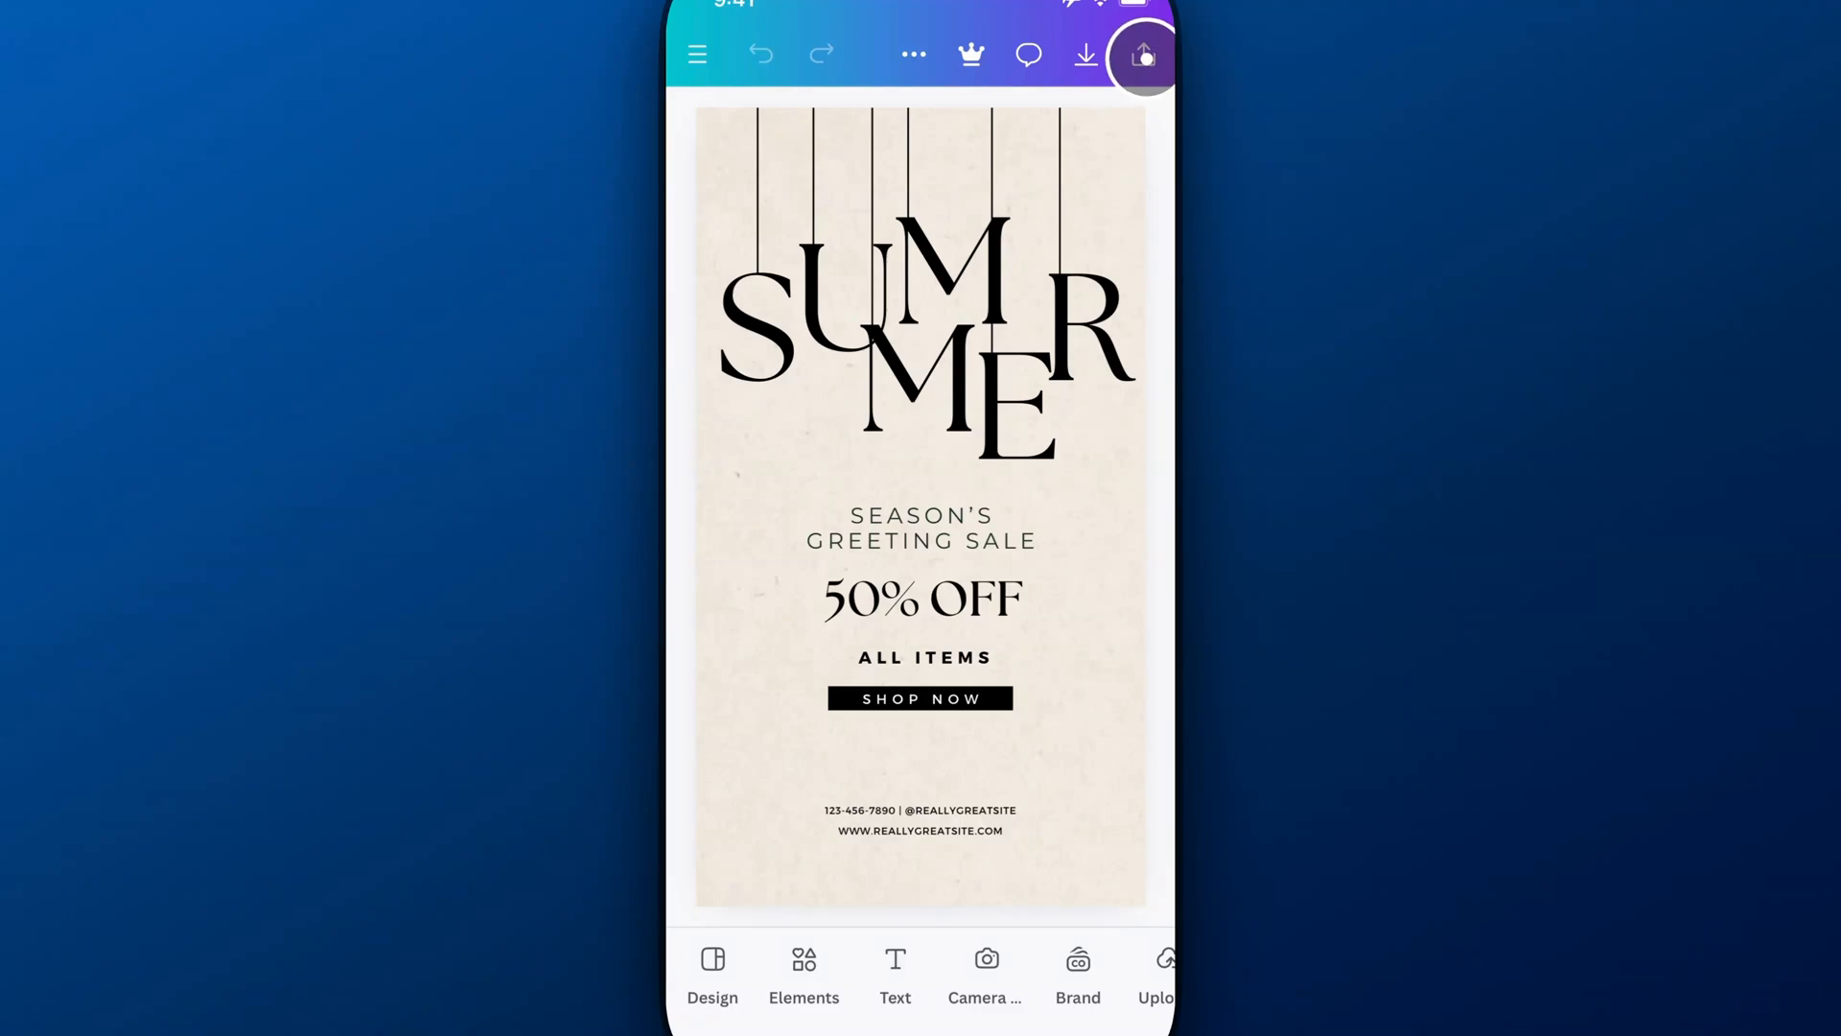
click(1142, 55)
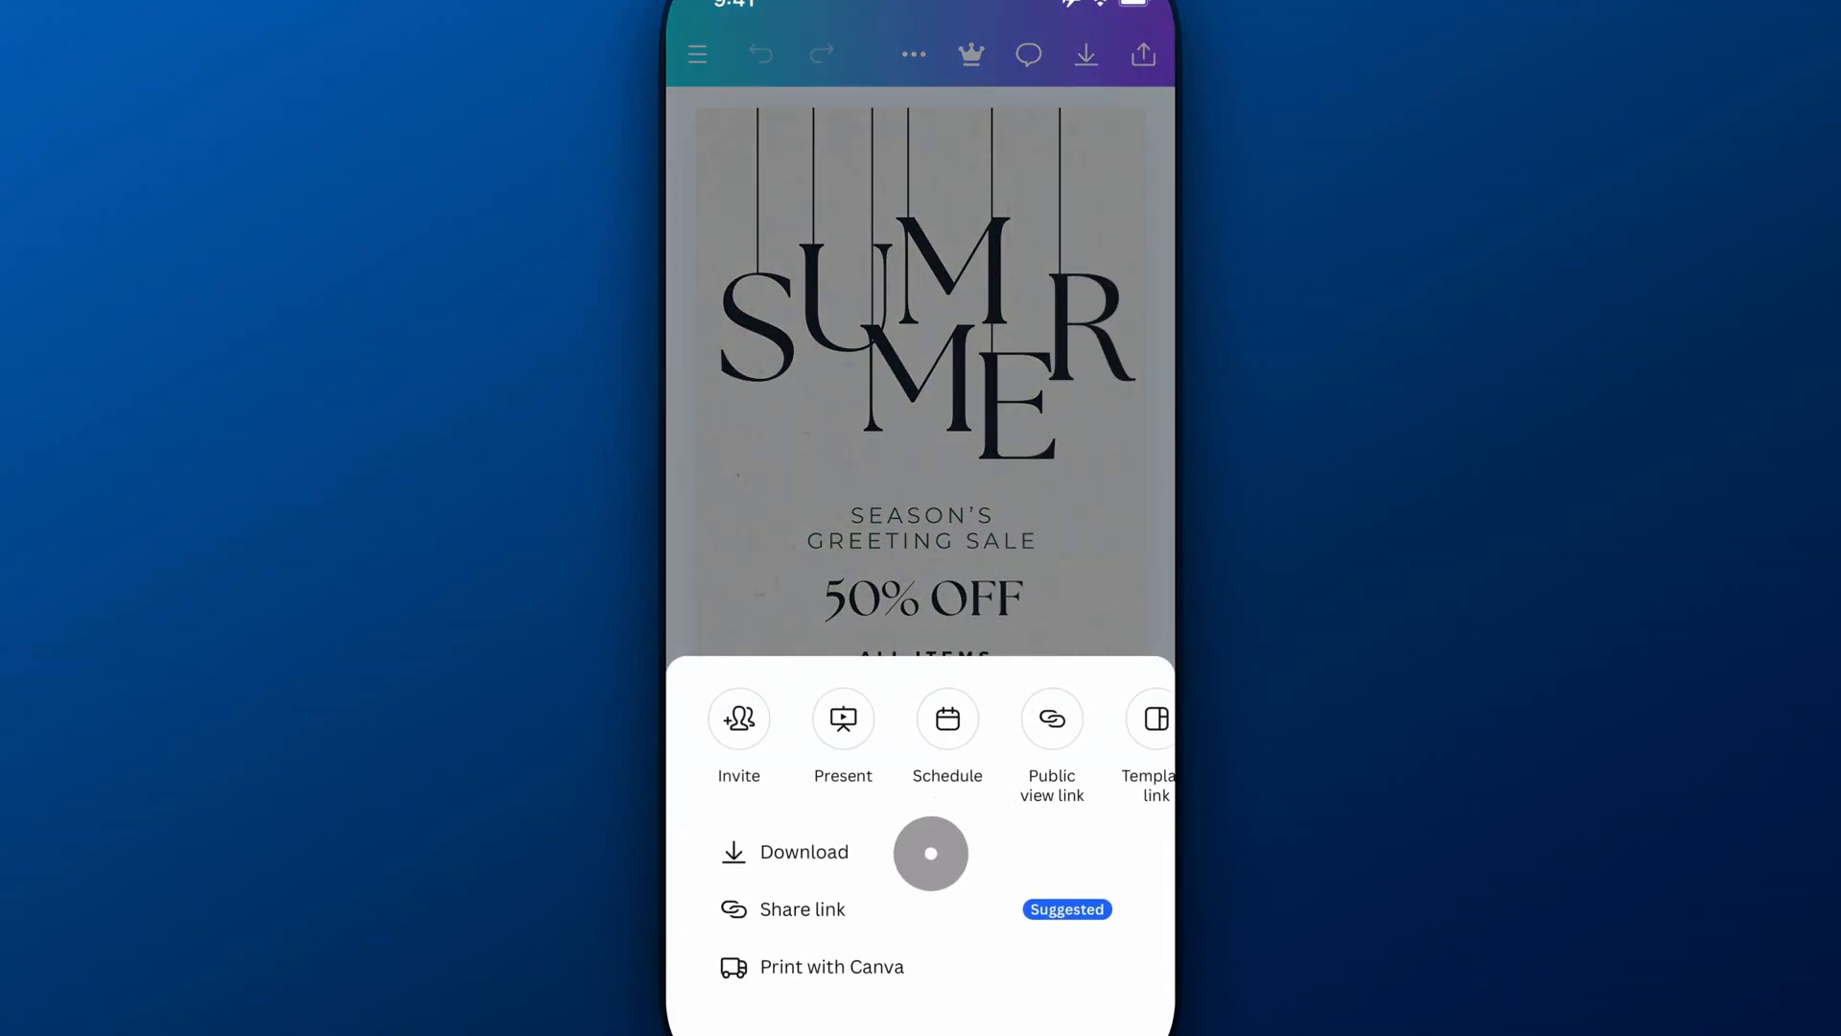
Step: Choose PDF Print as the poster's download file type
click(785, 851)
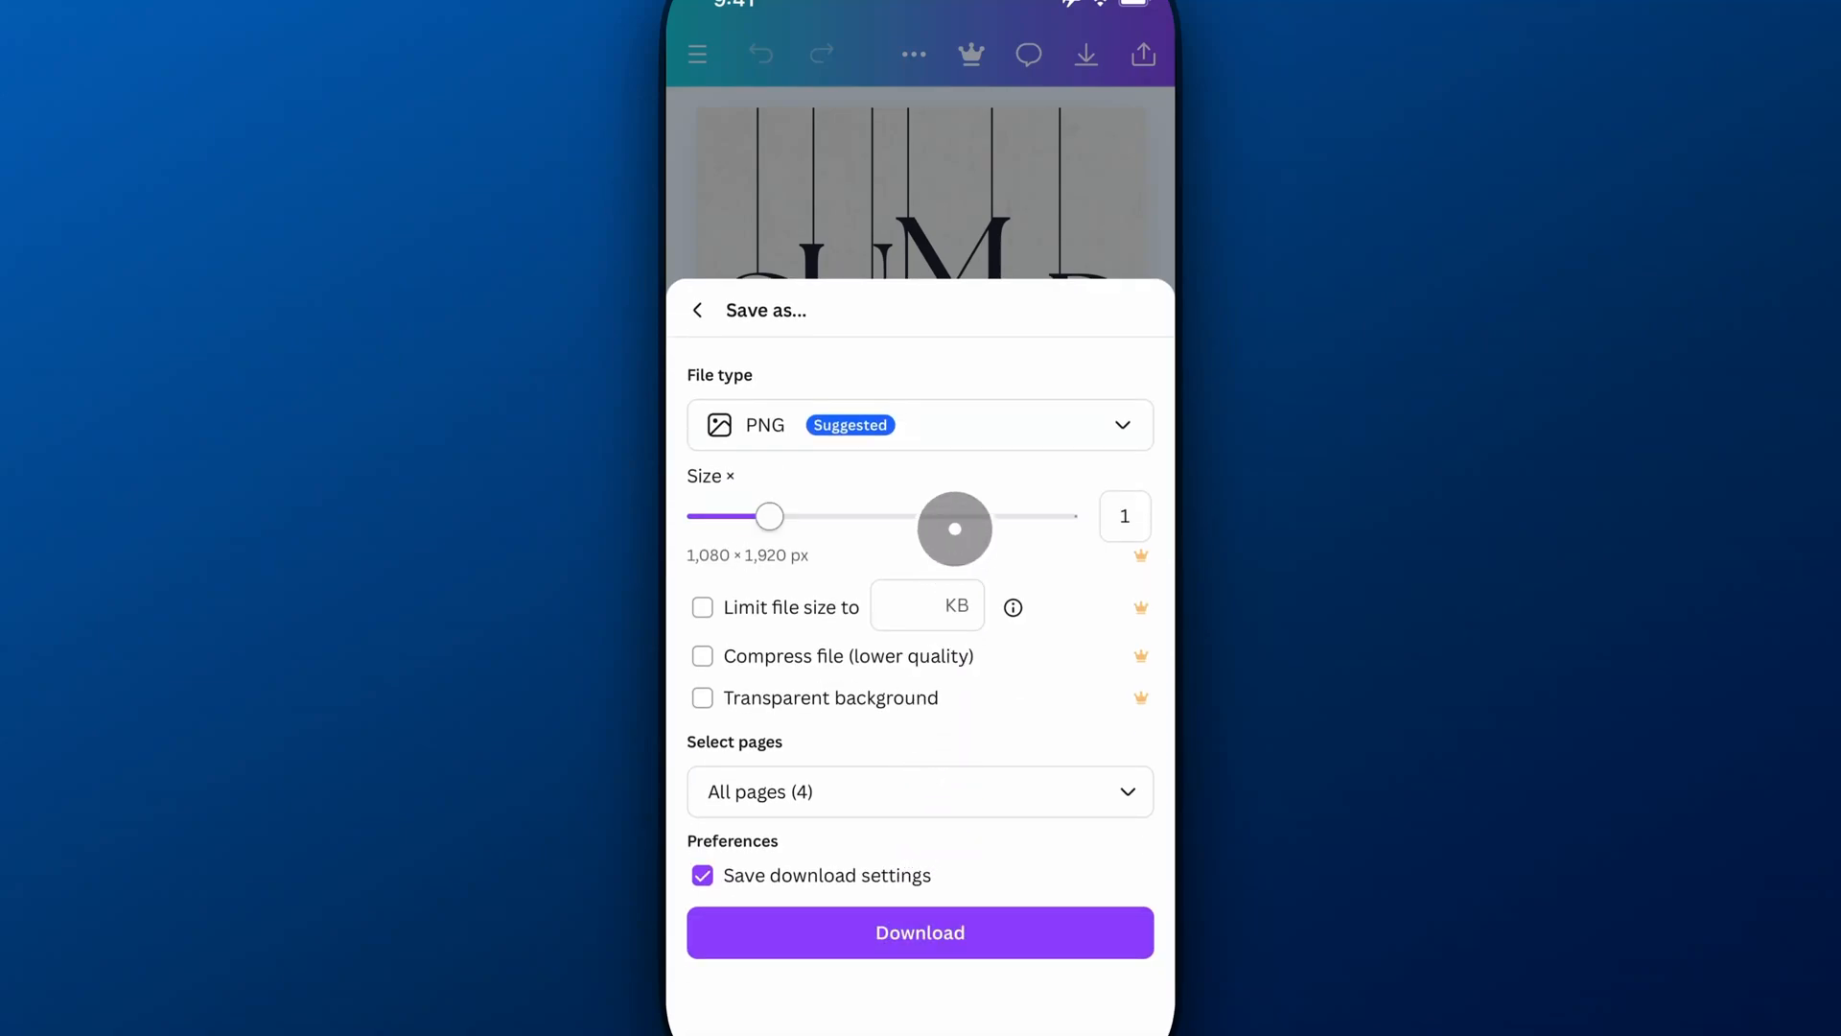
click(920, 424)
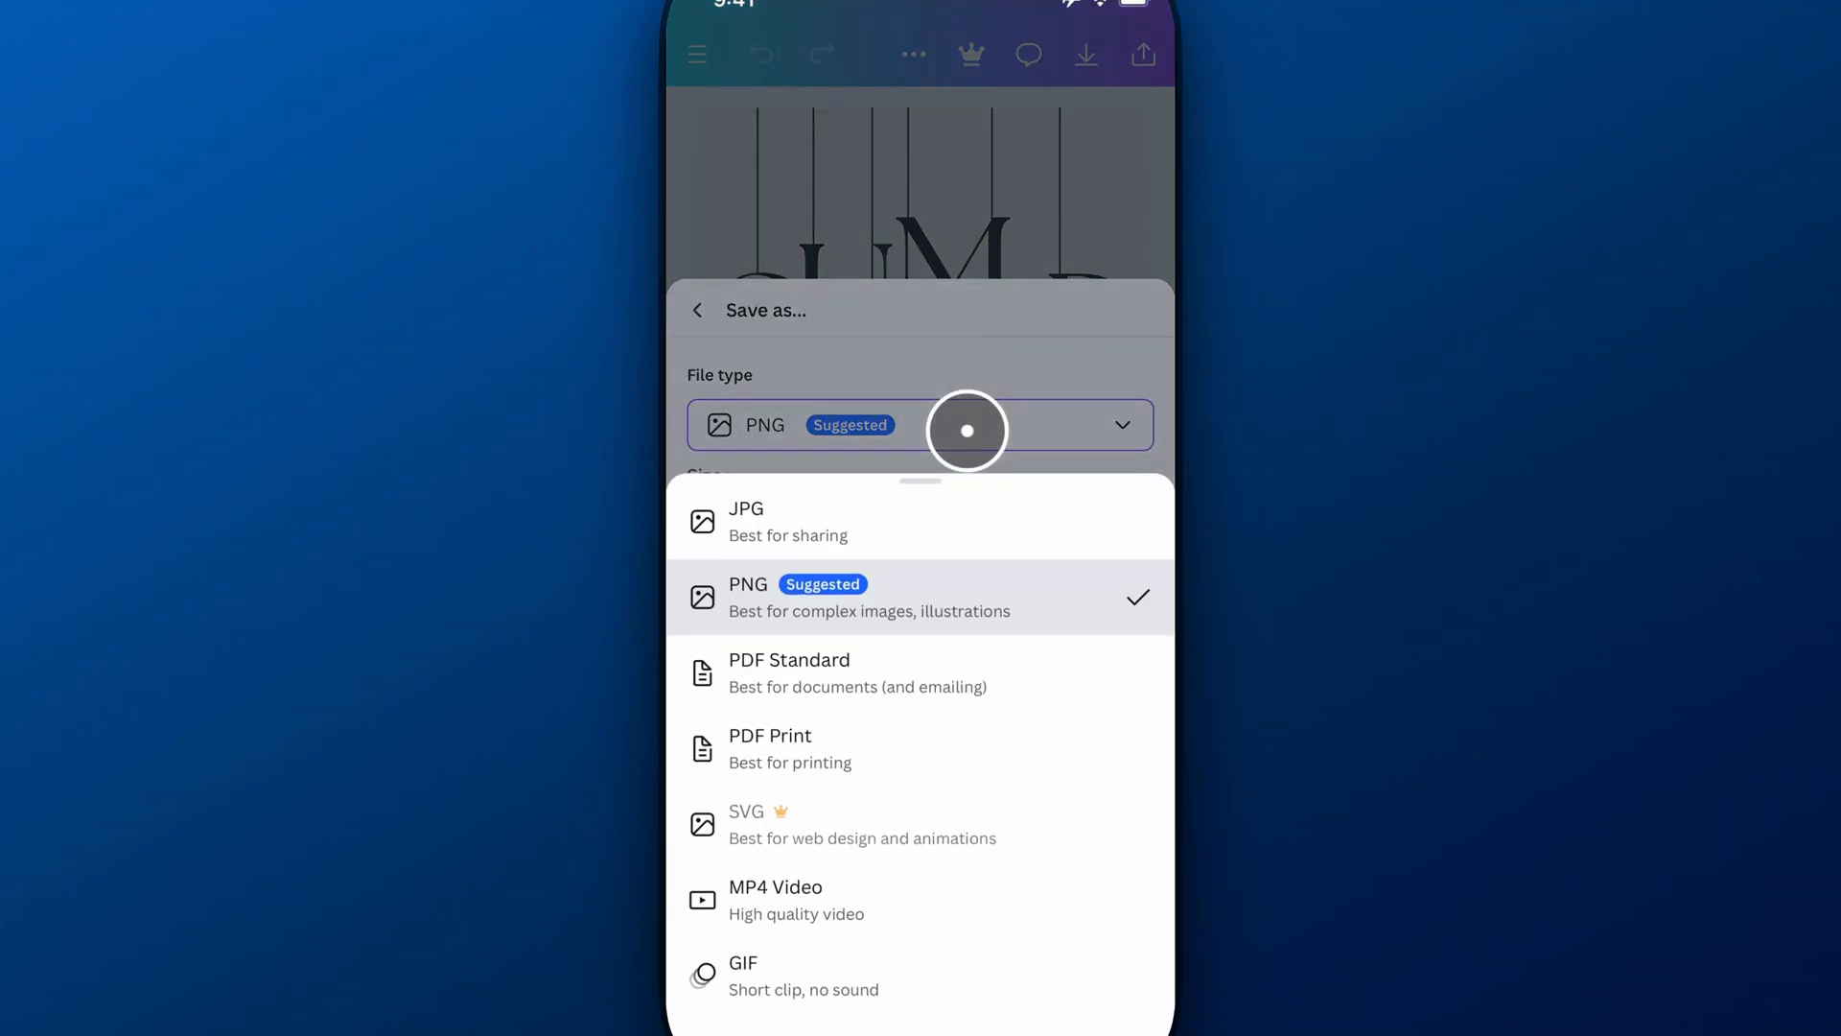
mouse_move(931, 734)
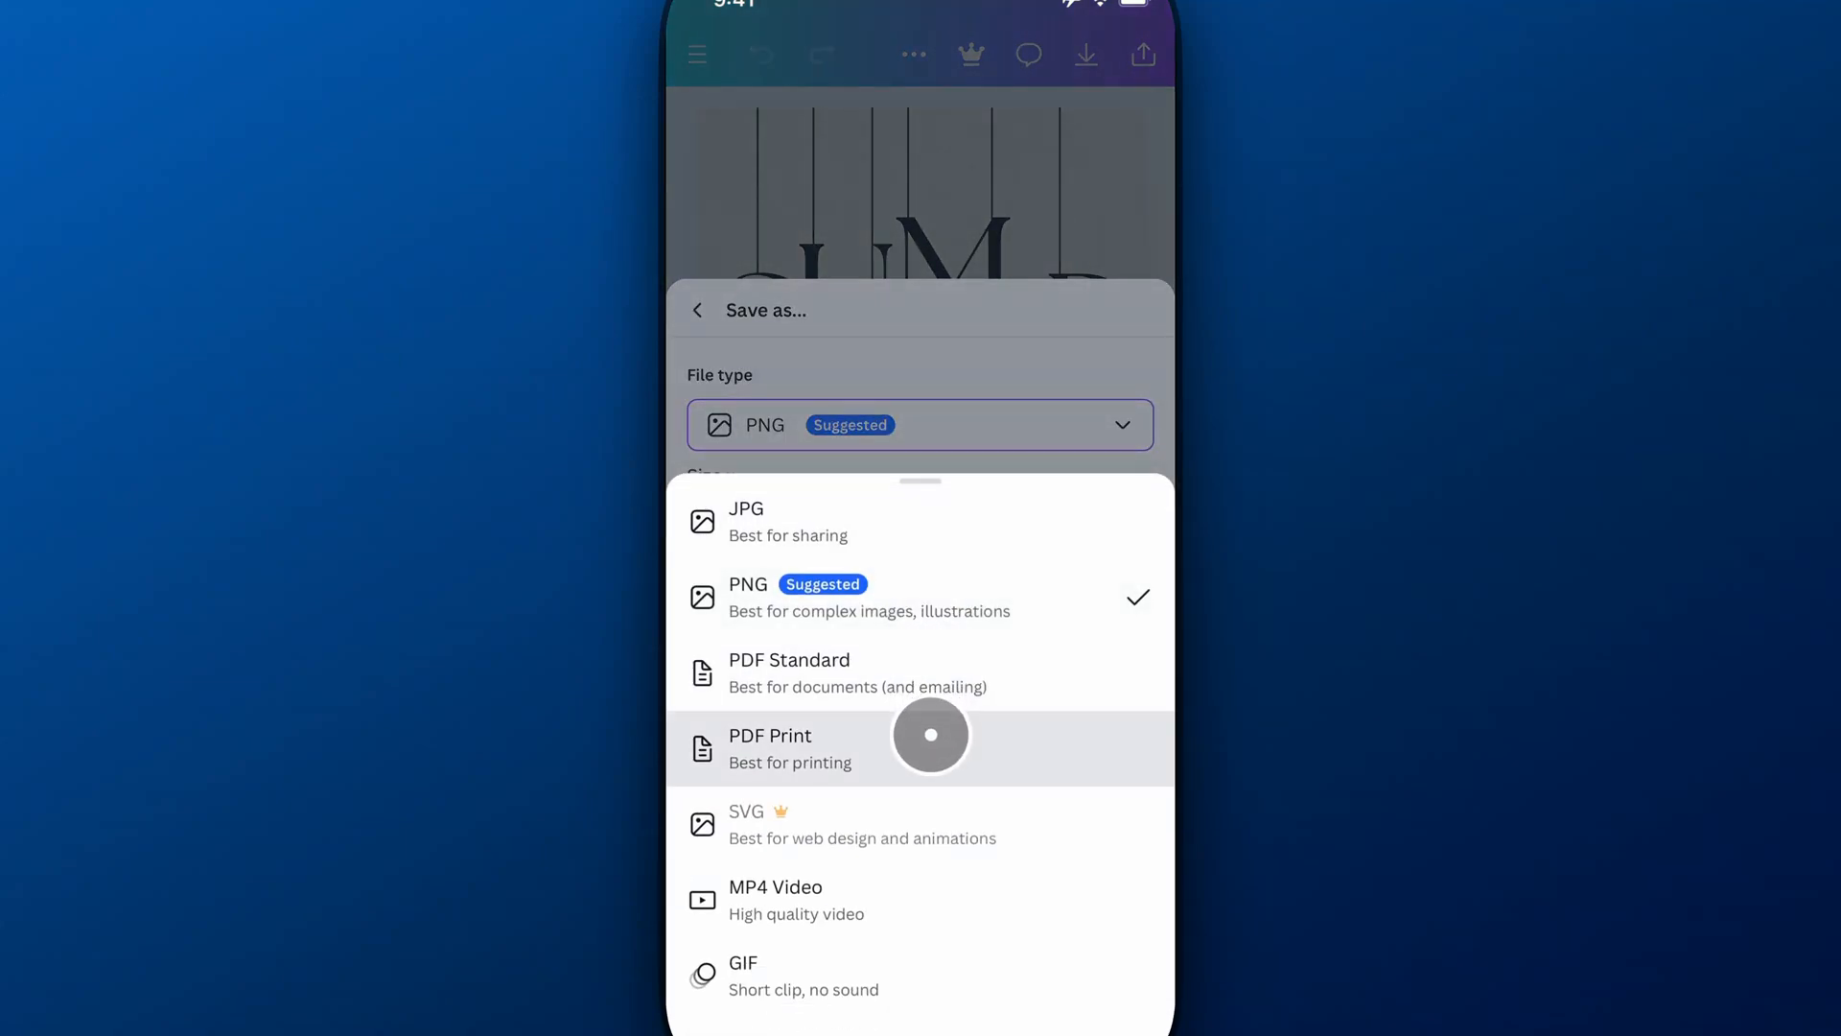
click(770, 748)
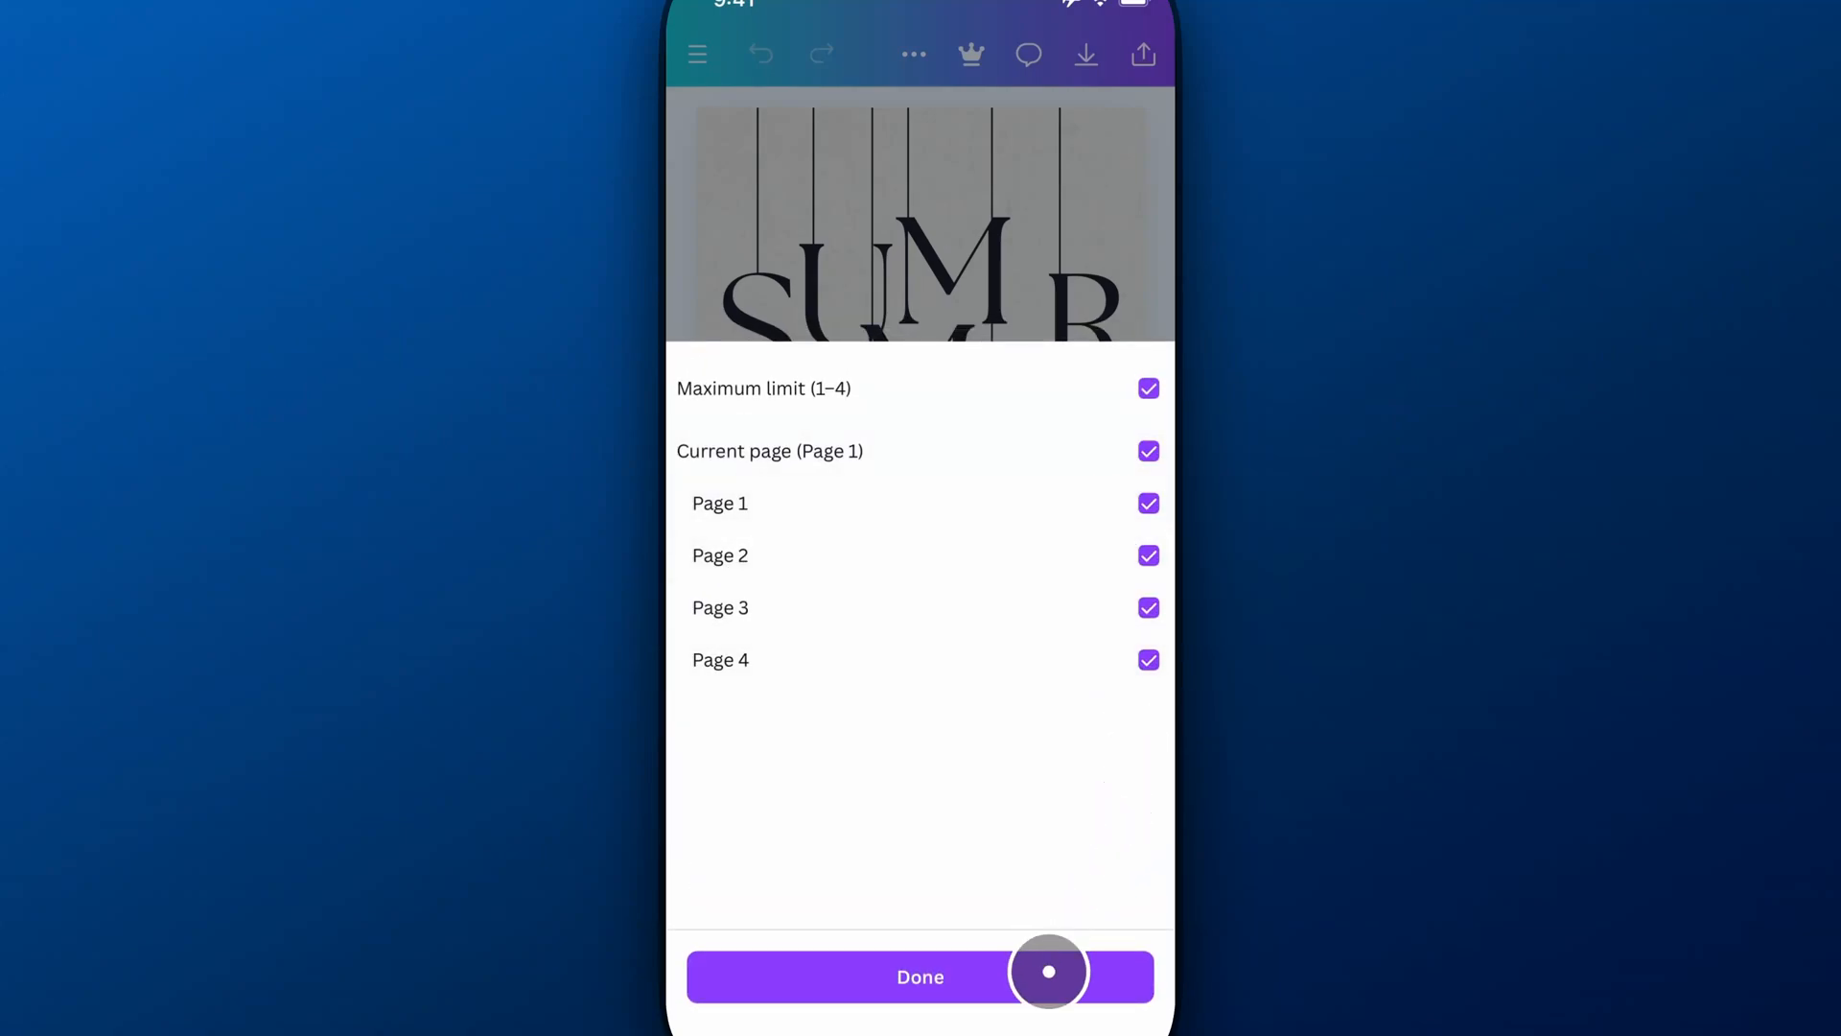
Step: Confirm all four pages and keep the RGB colour profile for the PDF Print download
click(920, 976)
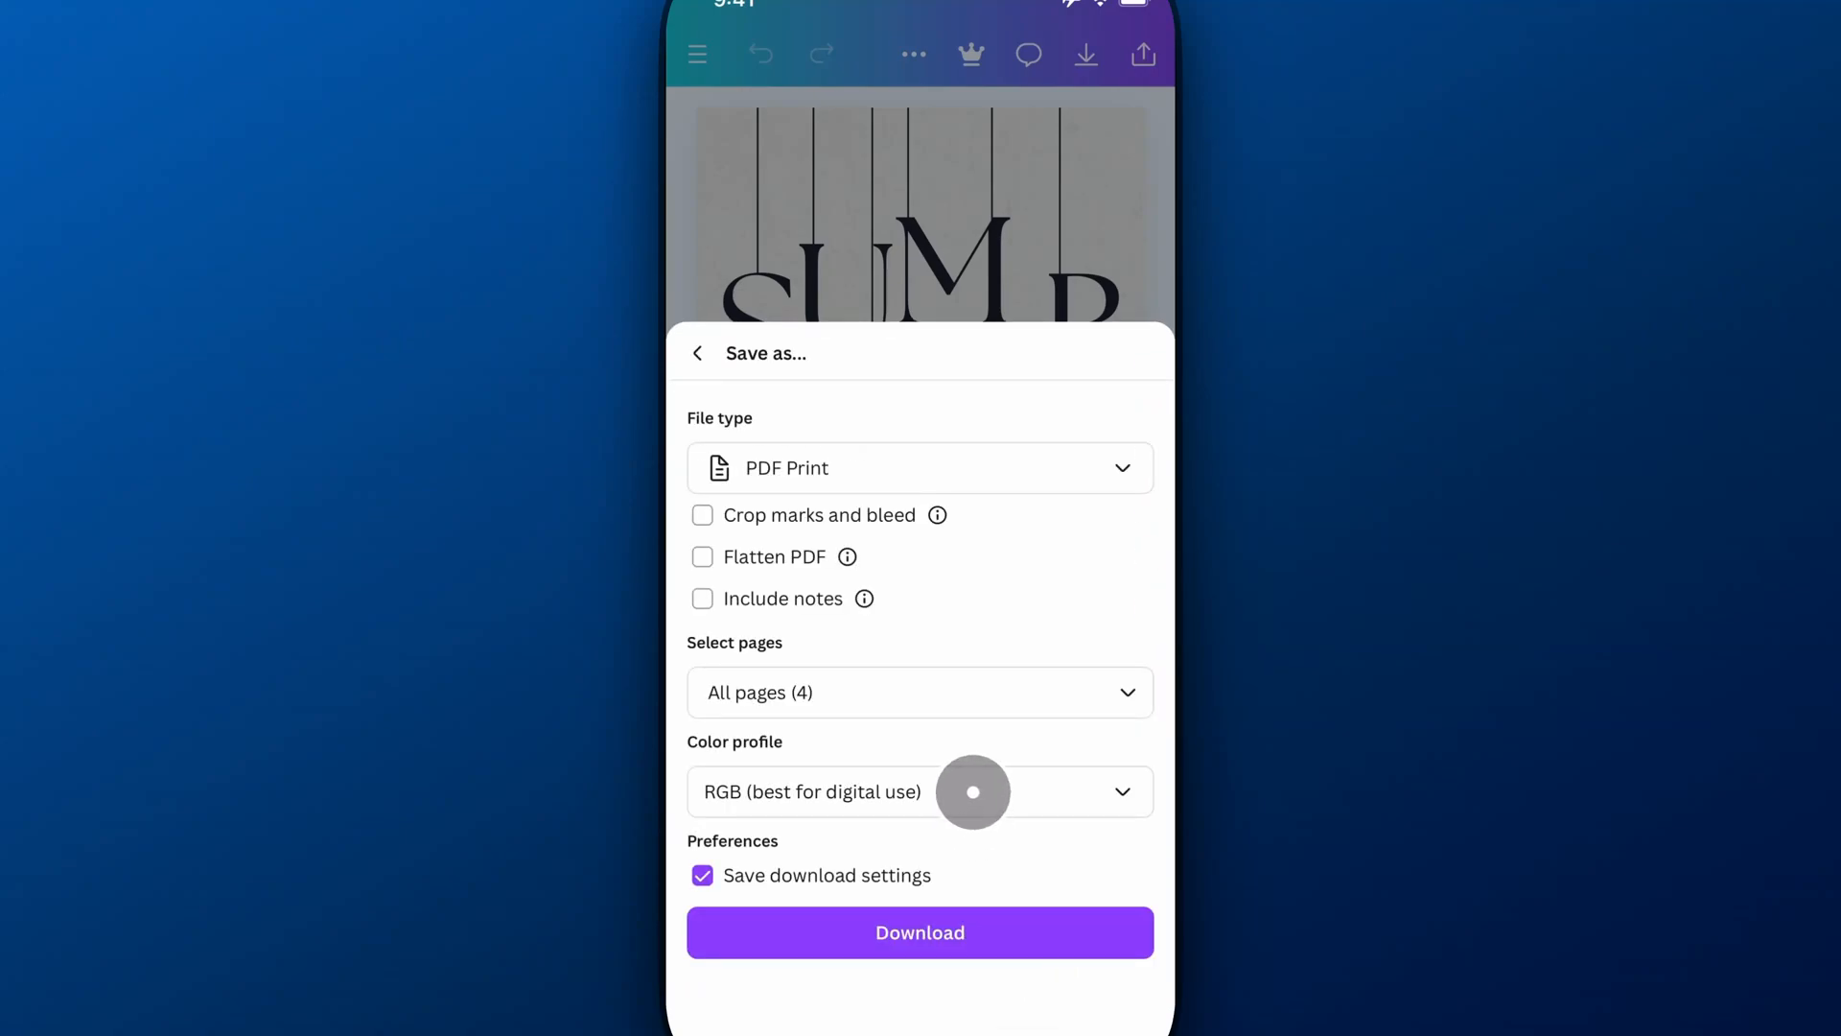
click(920, 790)
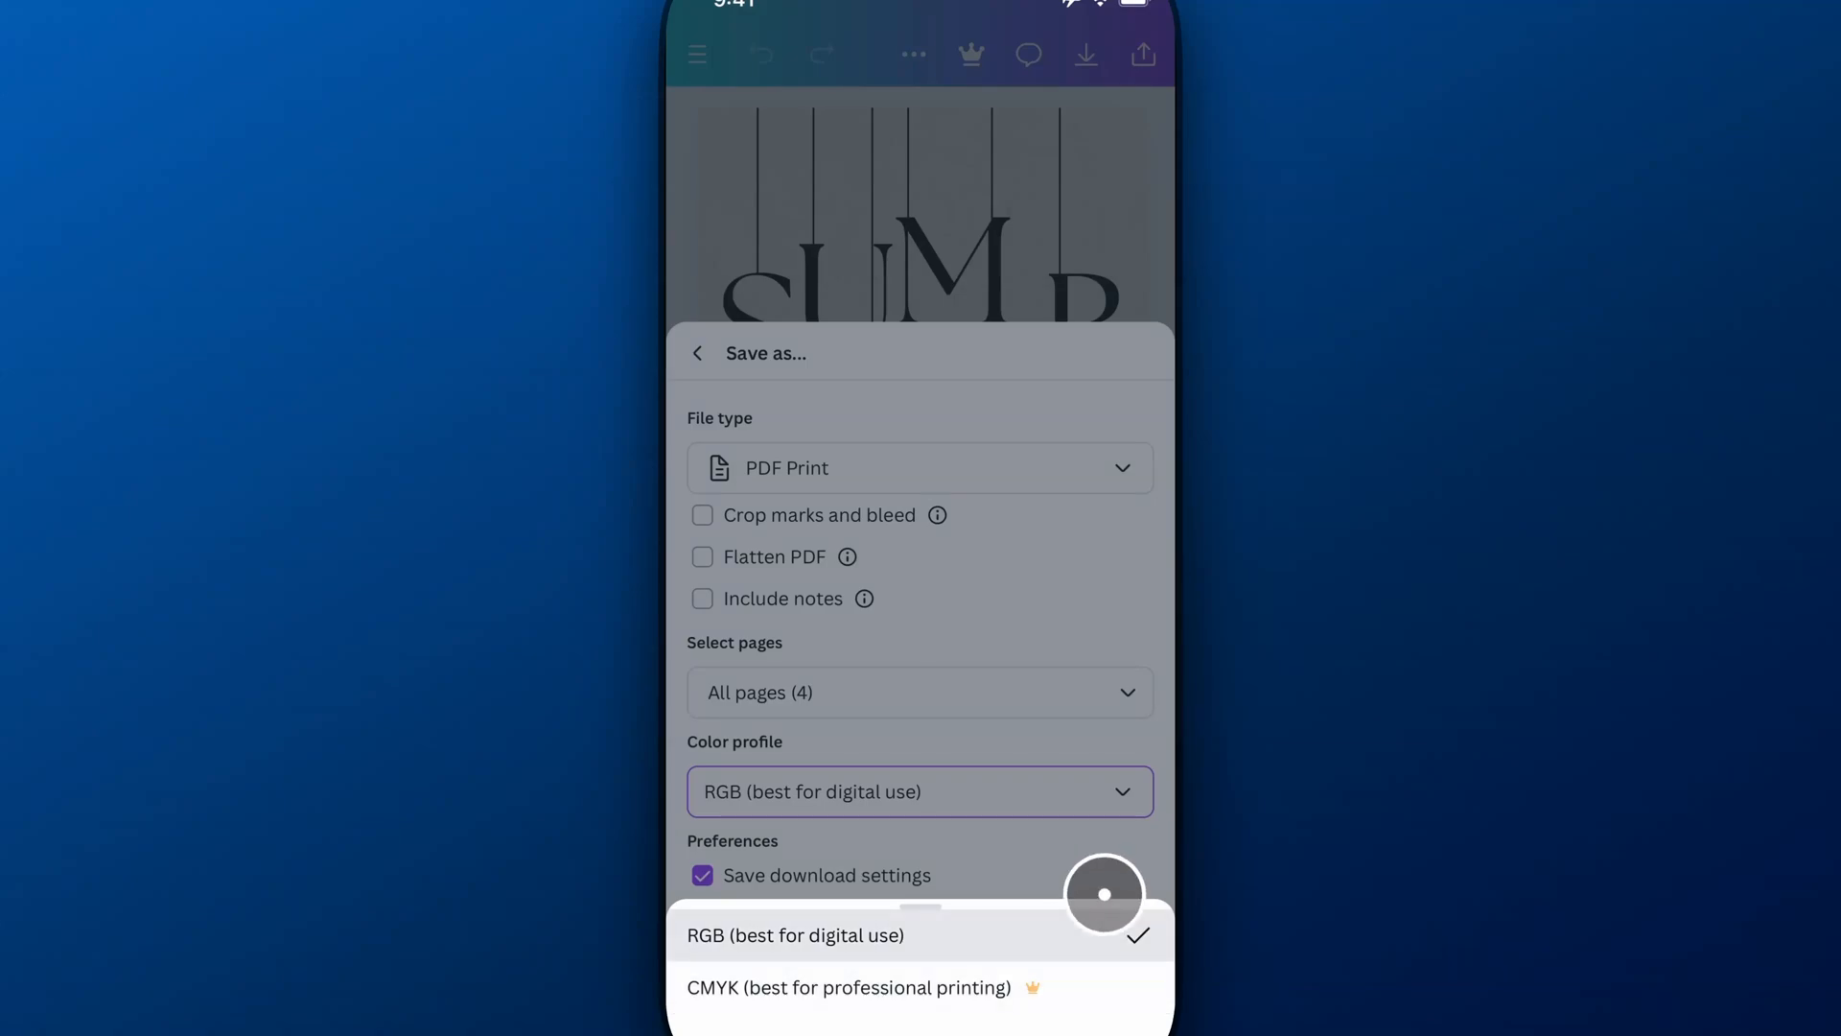
click(796, 935)
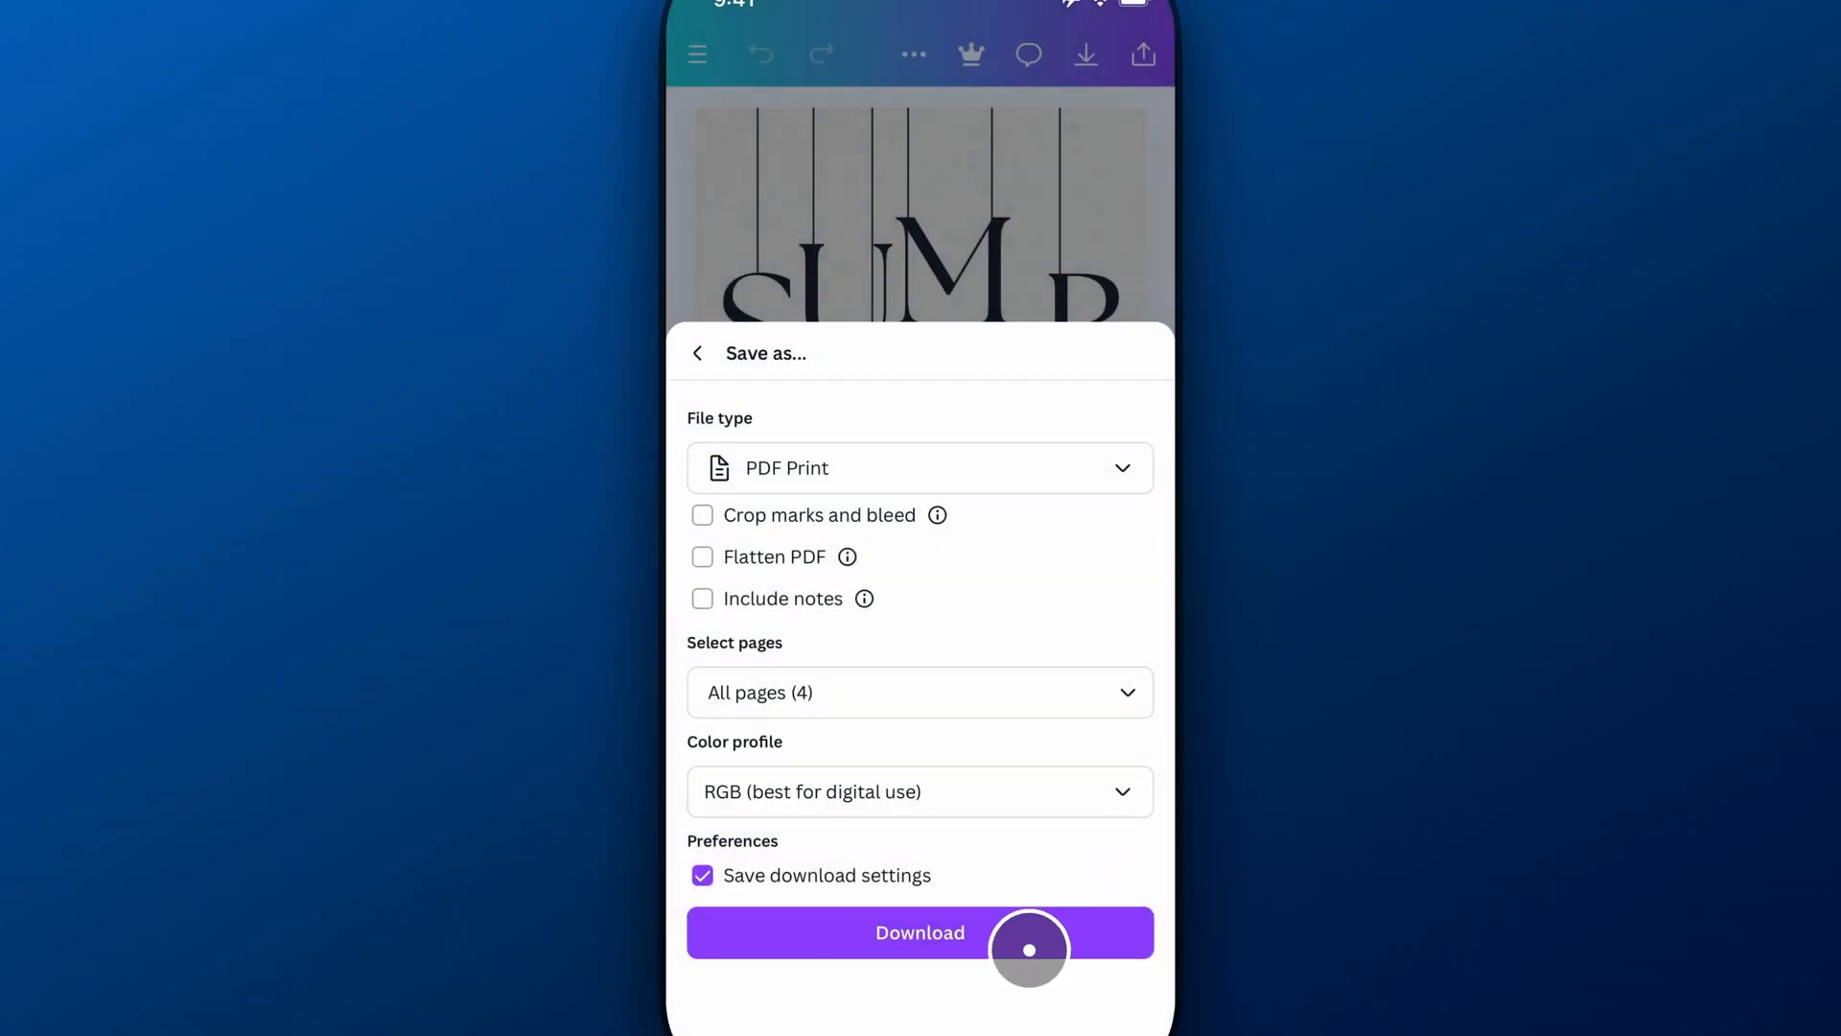